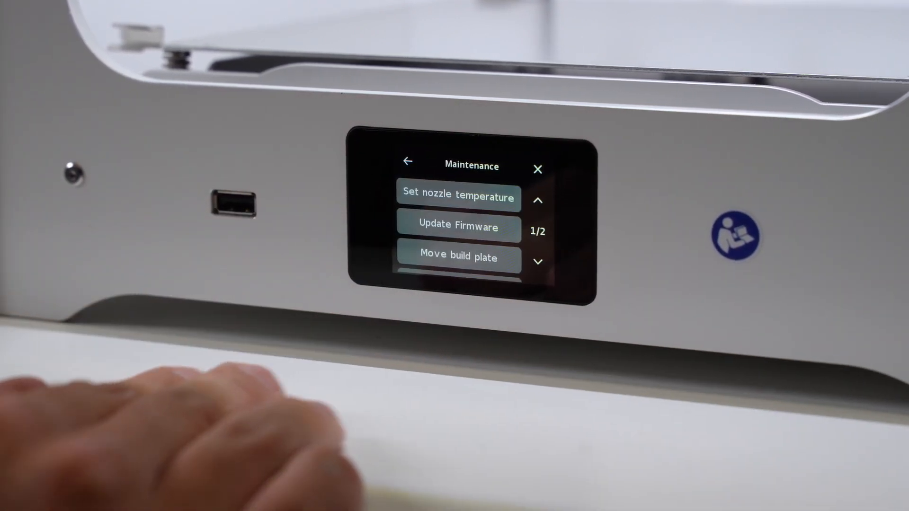
# Step: Start Move build plate from Maintenance and continue past its cleaning and lubrication info screen
pyautogui.click(457, 258)
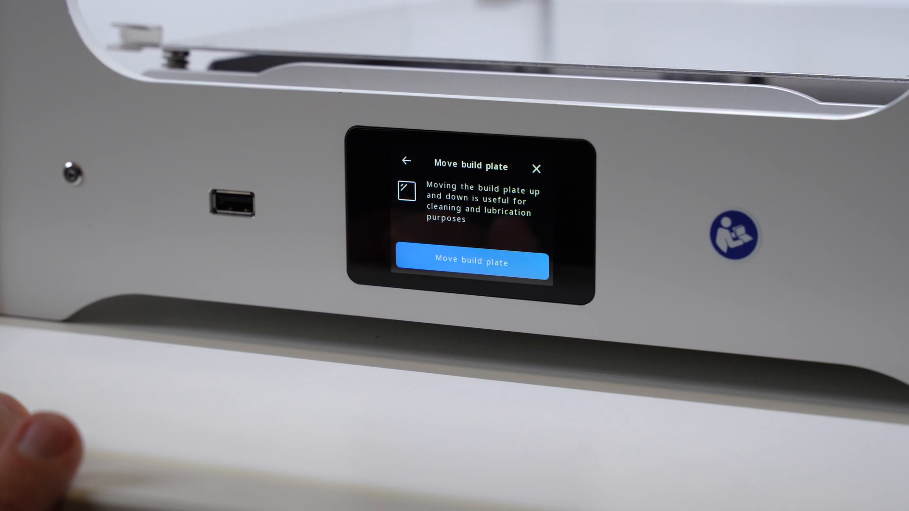
pyautogui.click(471, 262)
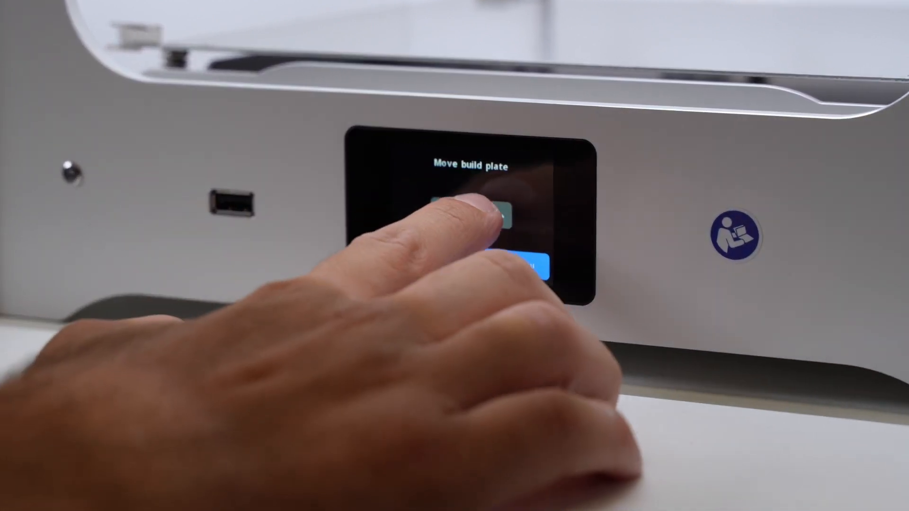